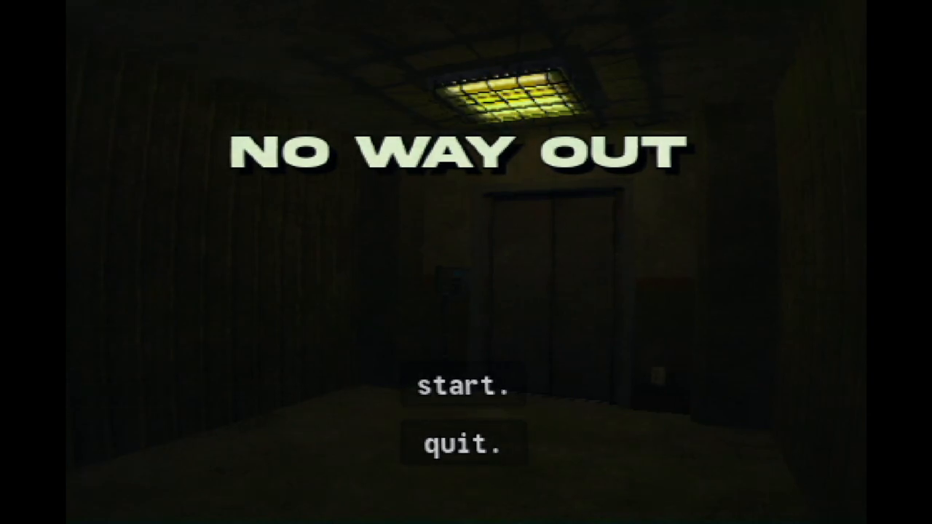
{"action": "left_click", "coordinate": [461, 390]}
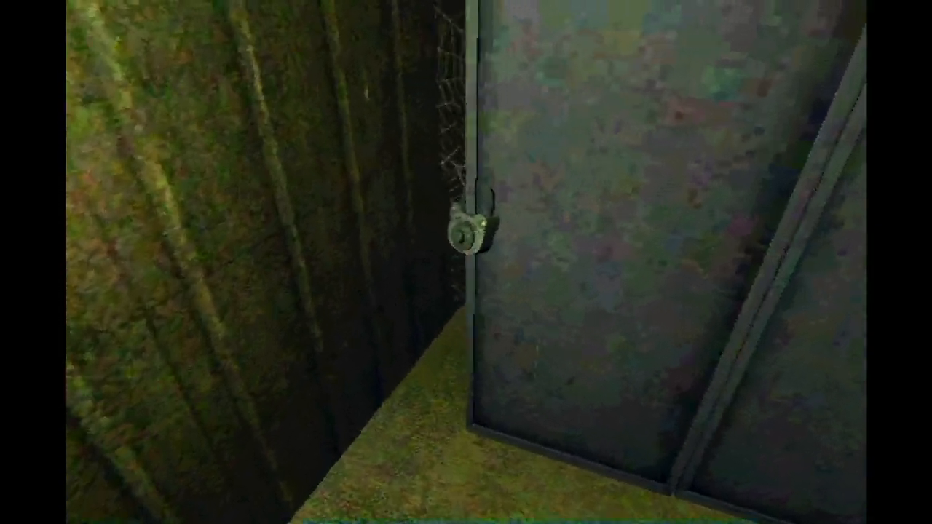
{"action": "left_click", "coordinate": [466, 230]}
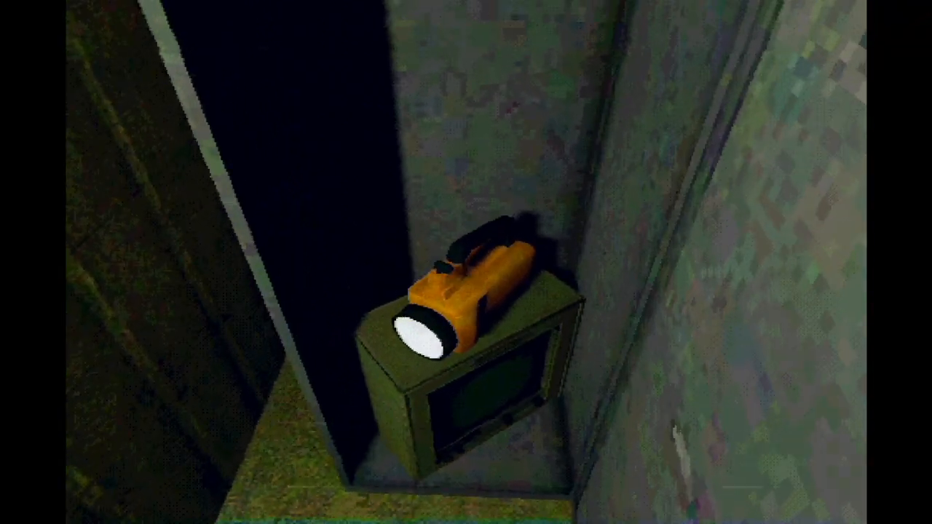
{"action": "left_click", "coordinate": [448, 320]}
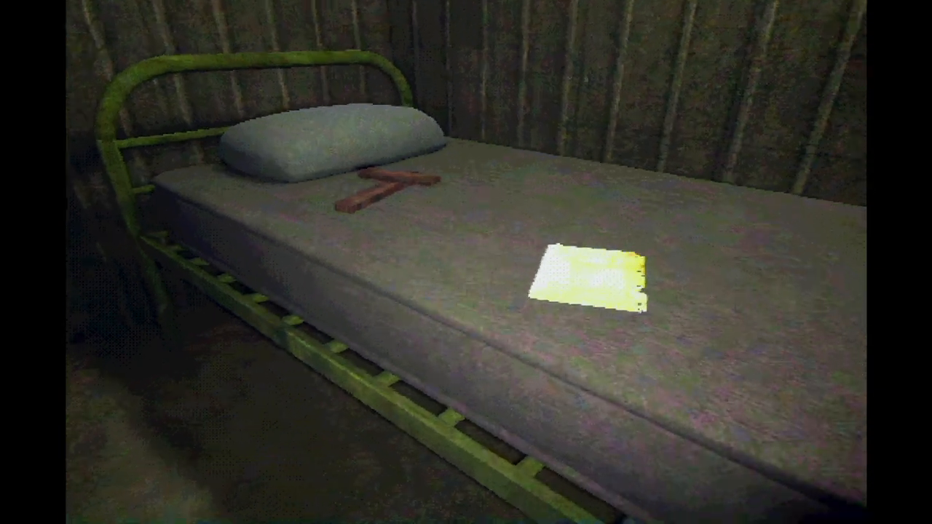
{"action": "left_click", "coordinate": [586, 284]}
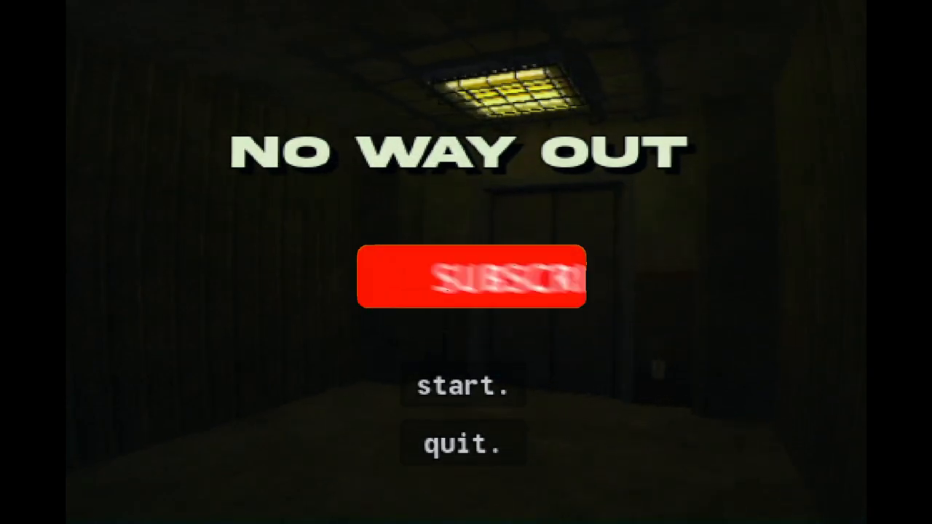
{"action": "left_click", "coordinate": [471, 285]}
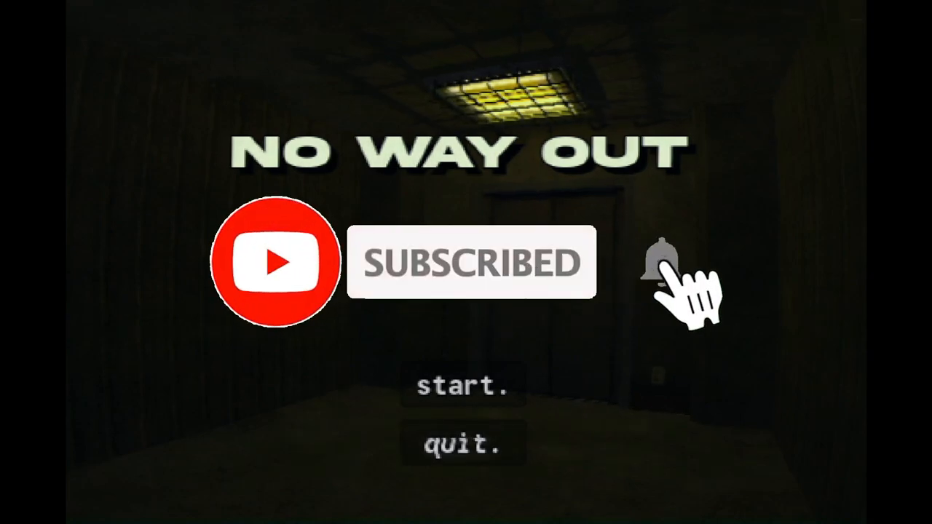
{"action": "left_click", "coordinate": [659, 262]}
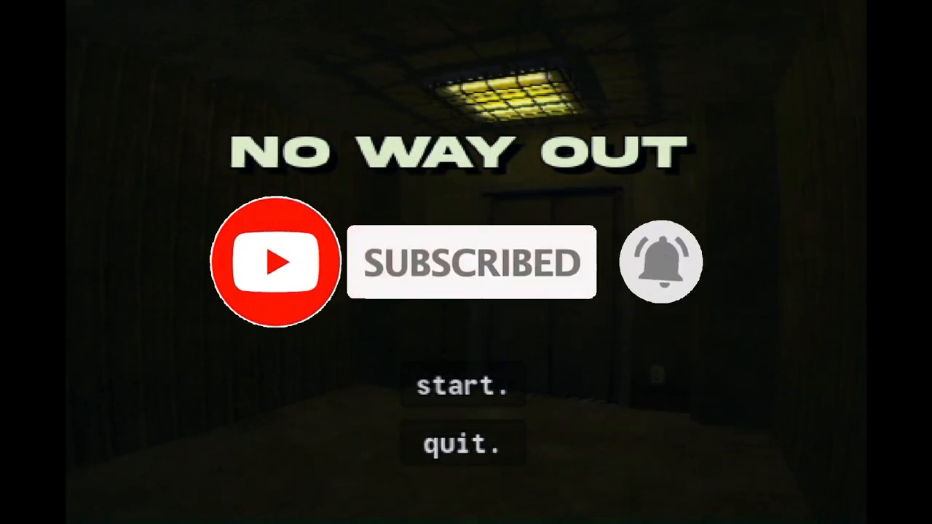